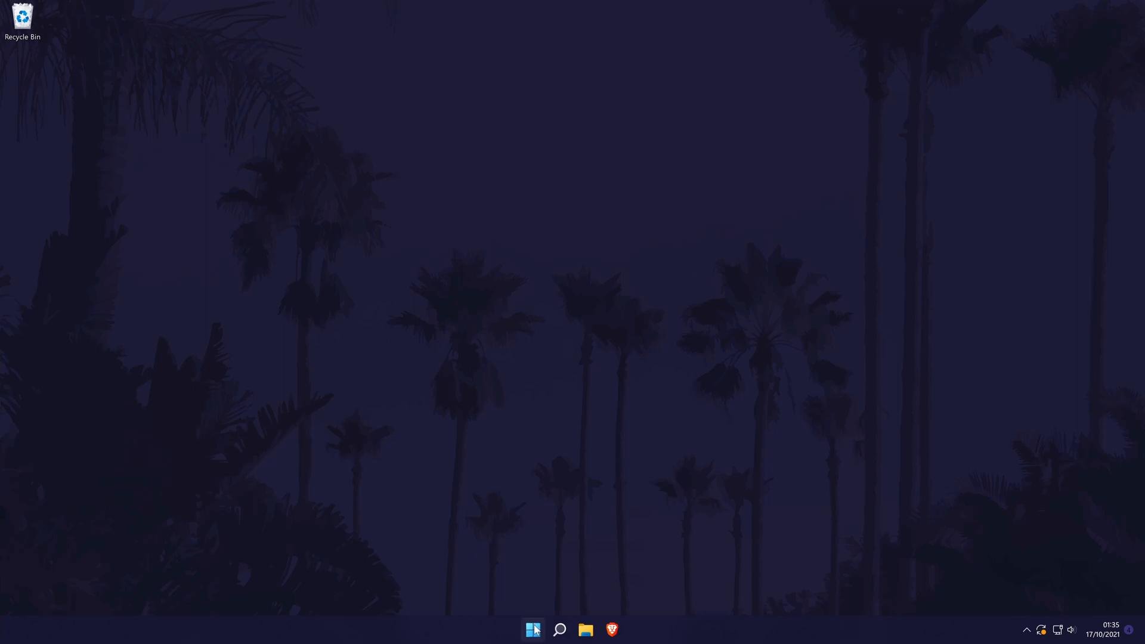
Step: Launch Task Manager from the Start button's quick link menu
right_click(532, 629)
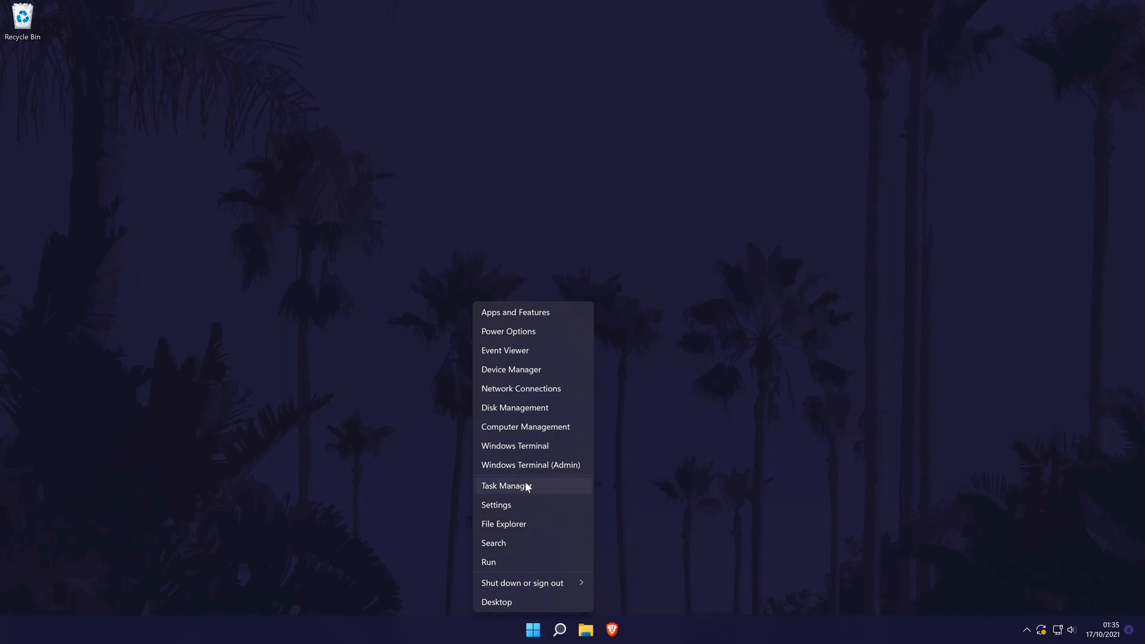
left_click(506, 485)
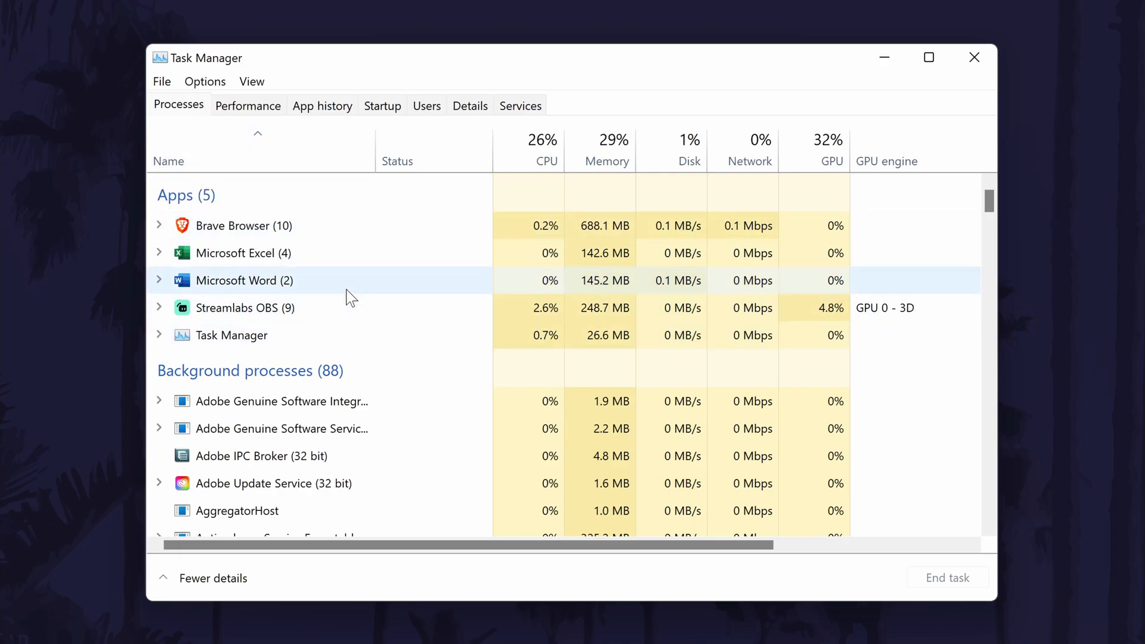
scroll("down", 3)
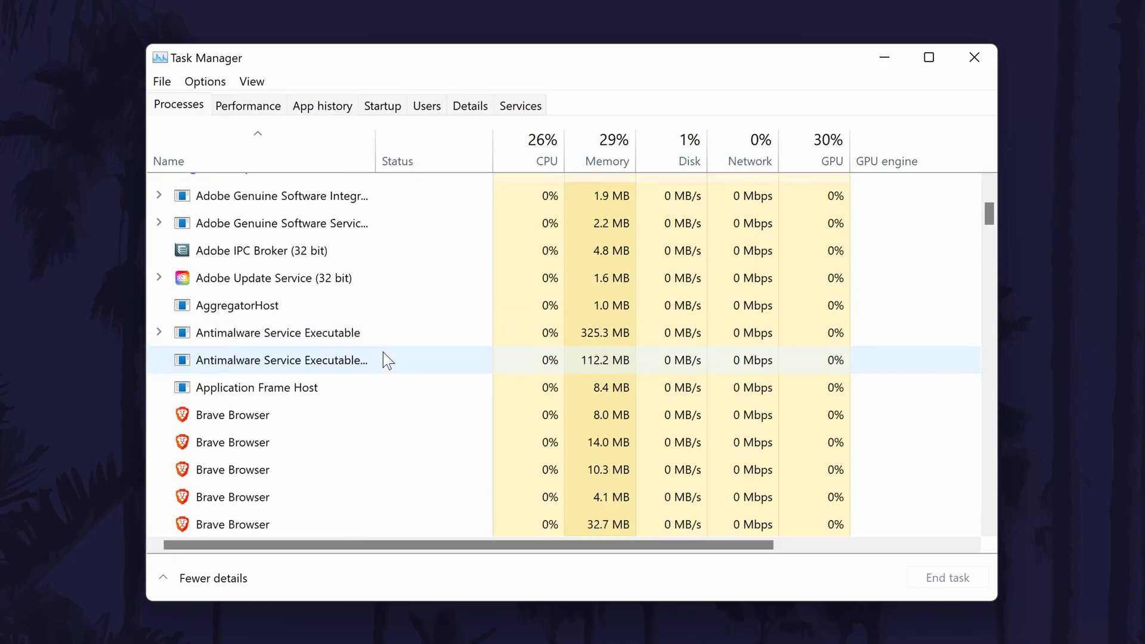
scroll("up", 3)
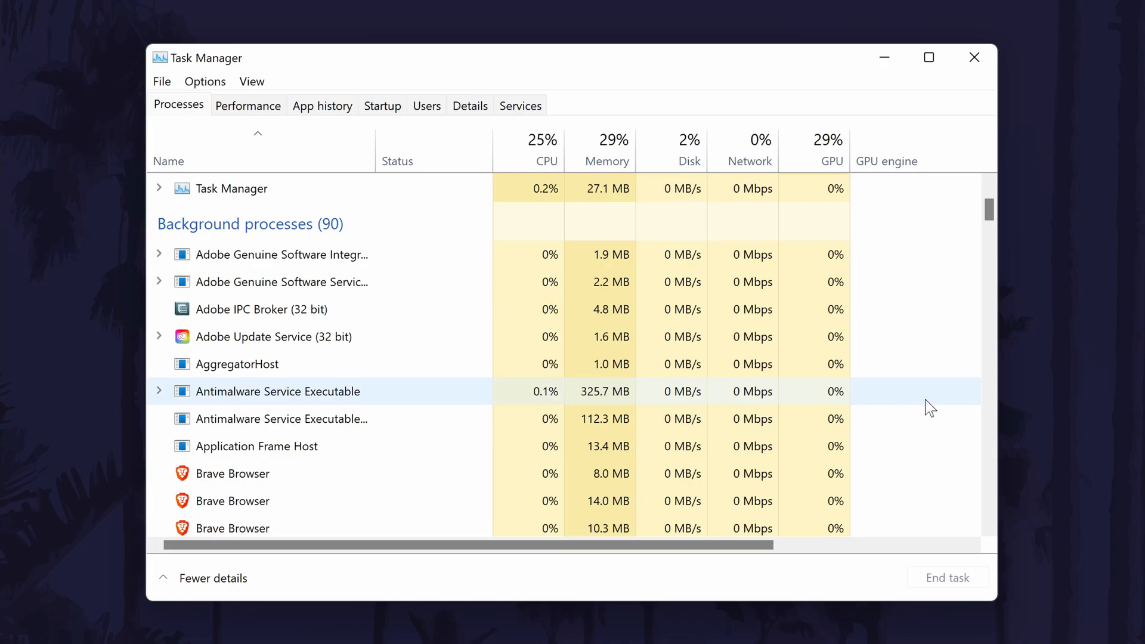
Step: Switch Task Manager to the Details view, then to the Startup apps list
left_click(469, 105)
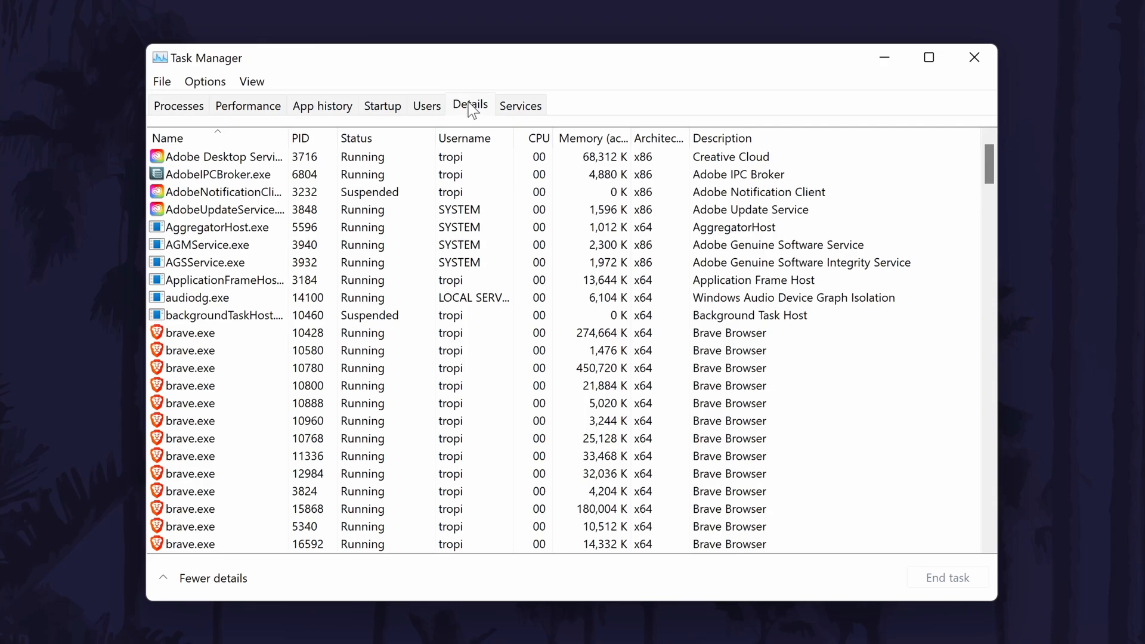
mouse_move(413, 139)
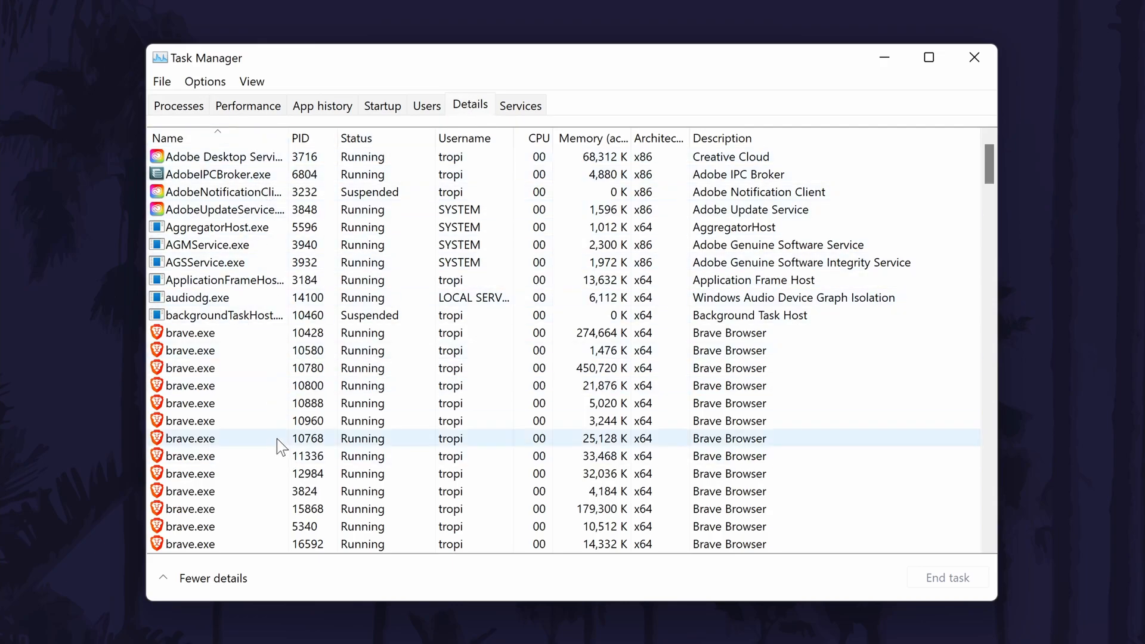
left_click(382, 105)
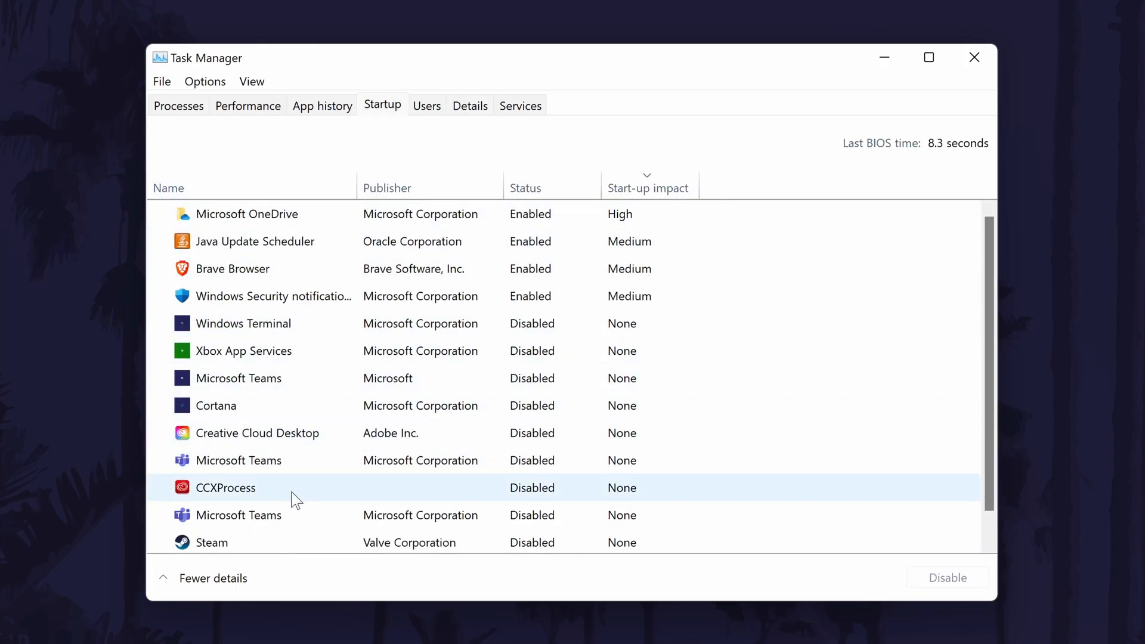
Step: Select Brave Browser, view its Disable option without choosing it, then close Task Manager
left_click(247, 214)
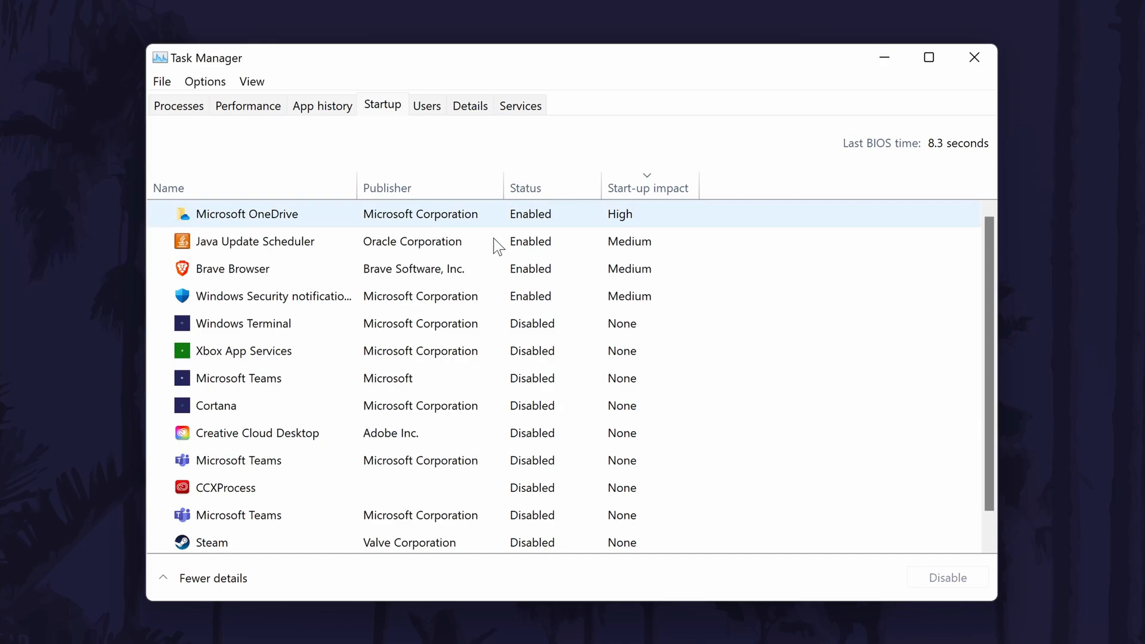
left_click(231, 268)
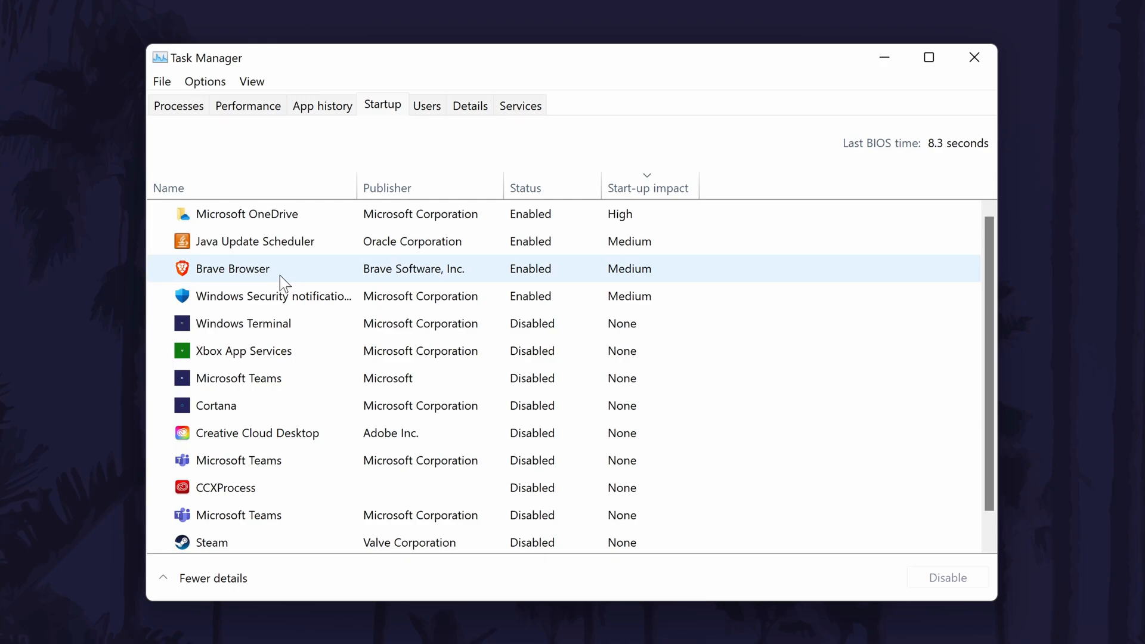
mouse_move(252, 290)
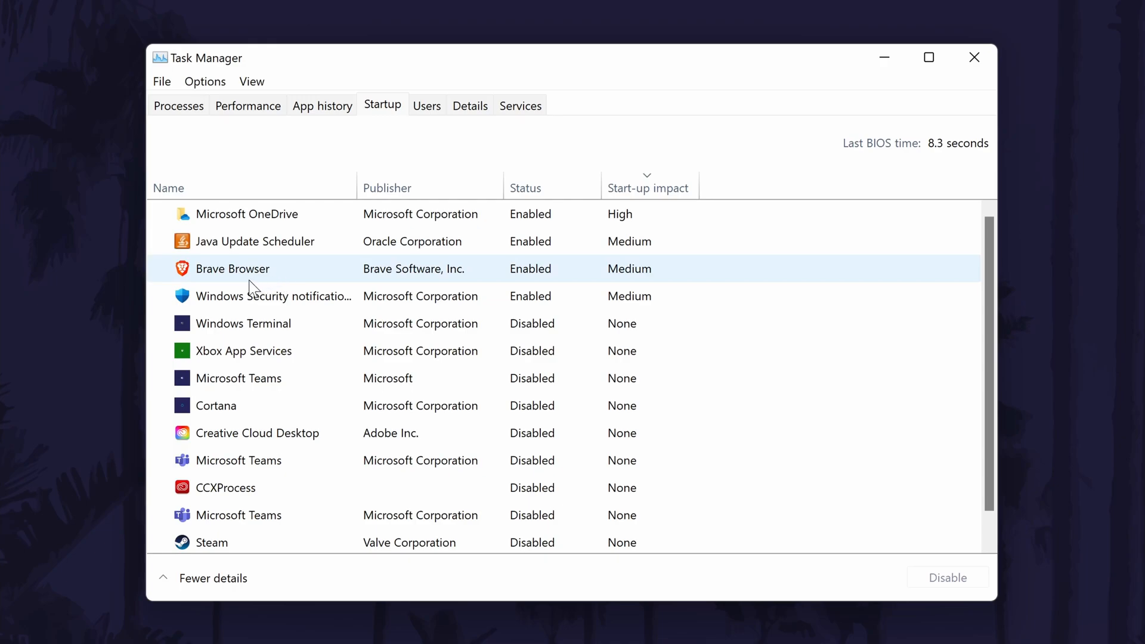
right_click(232, 267)
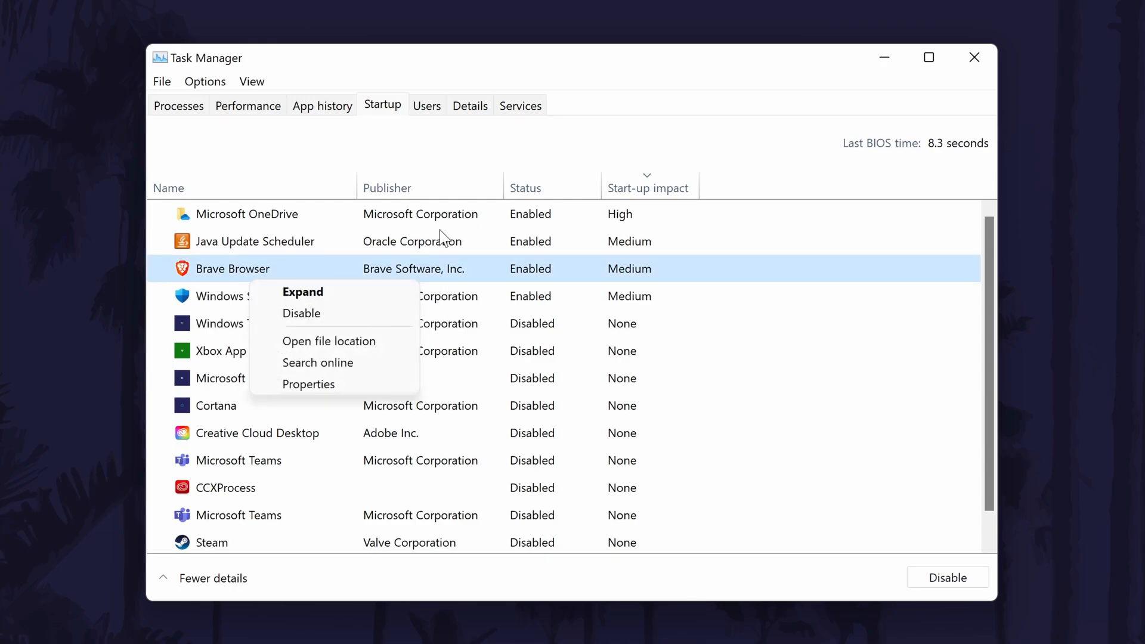
left_click(471, 153)
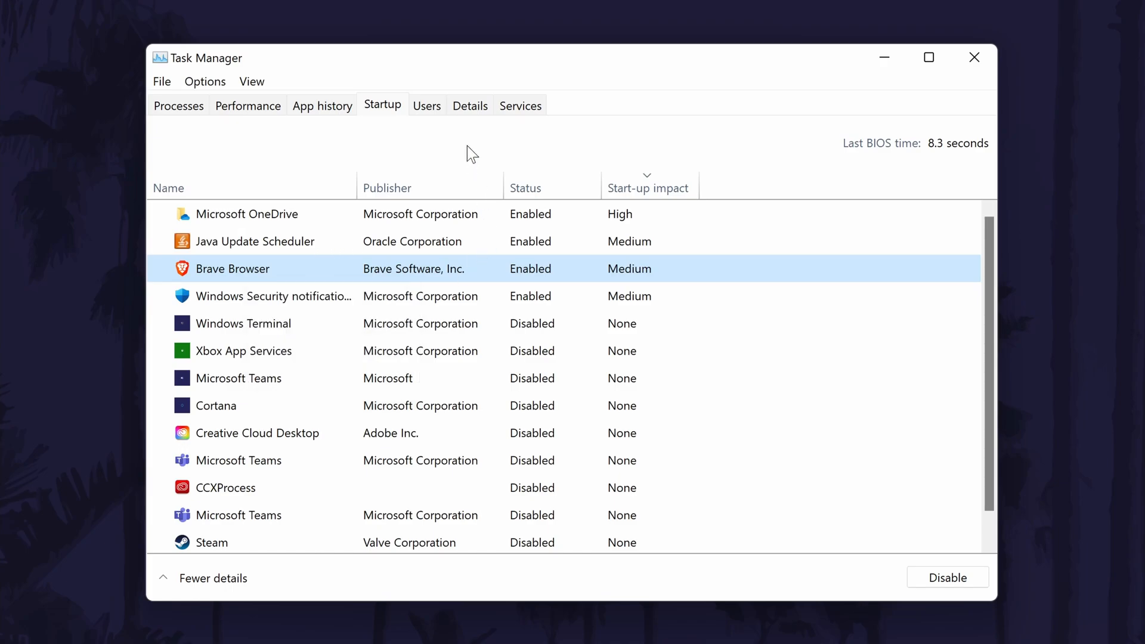
mouse_move(471, 153)
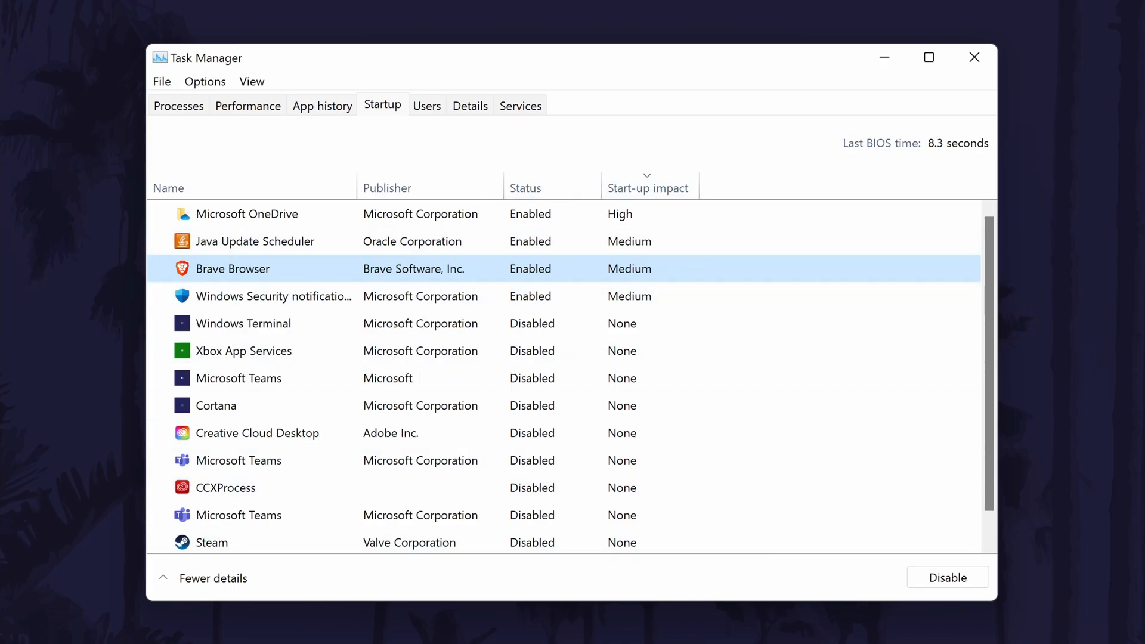
left_click(973, 57)
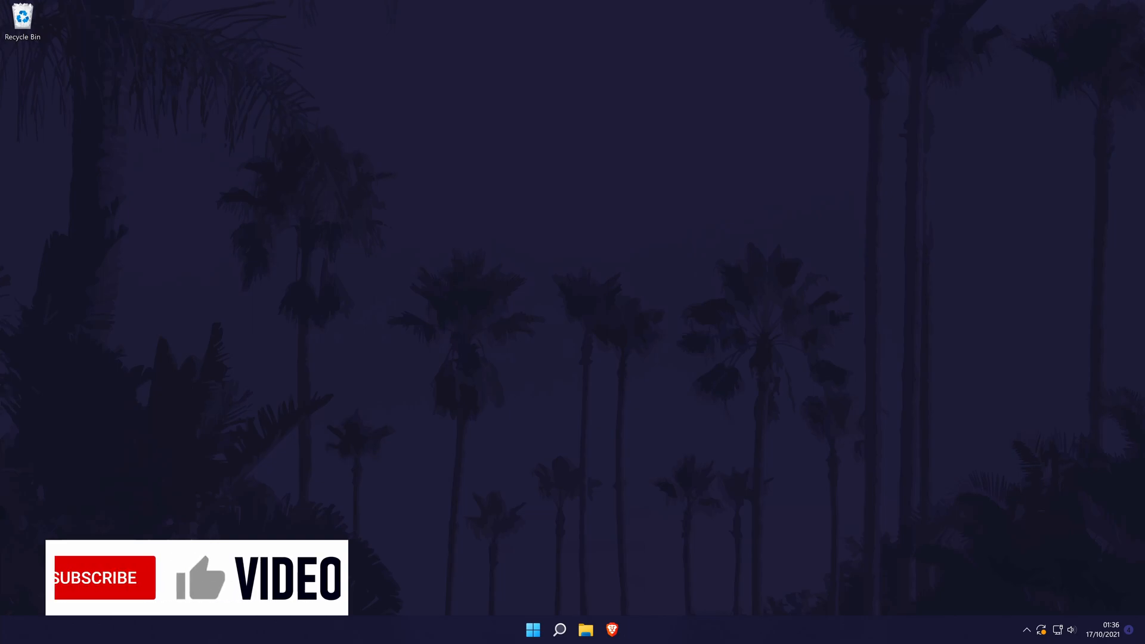
Step: Click two spots near the bottom of the desktop, leaving no windows open
left_click(104, 578)
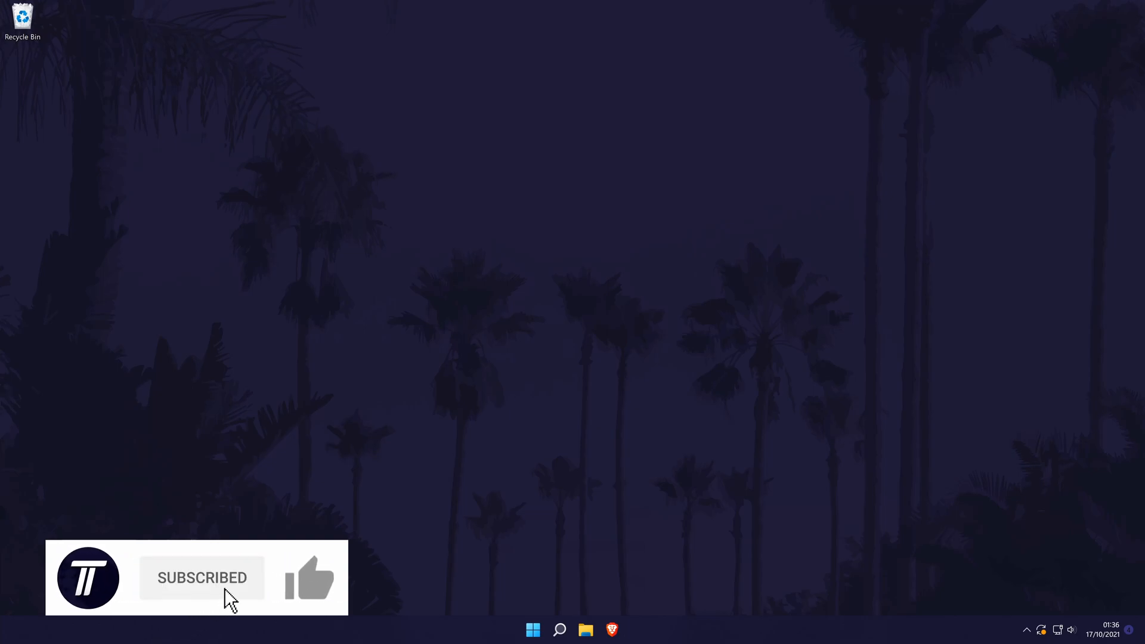
left_click(308, 578)
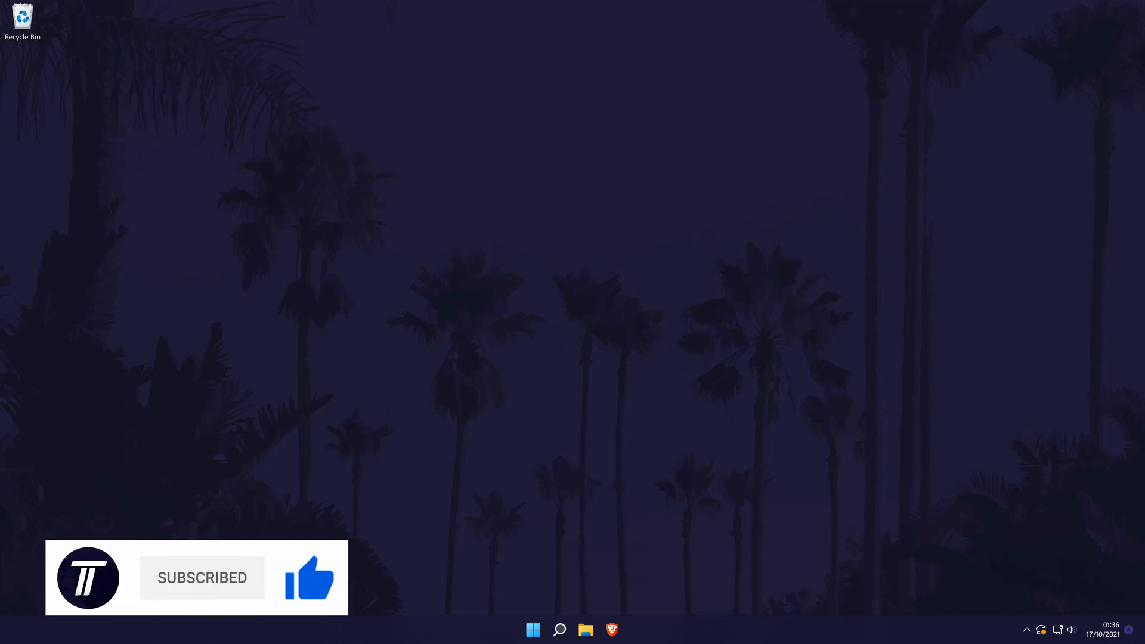